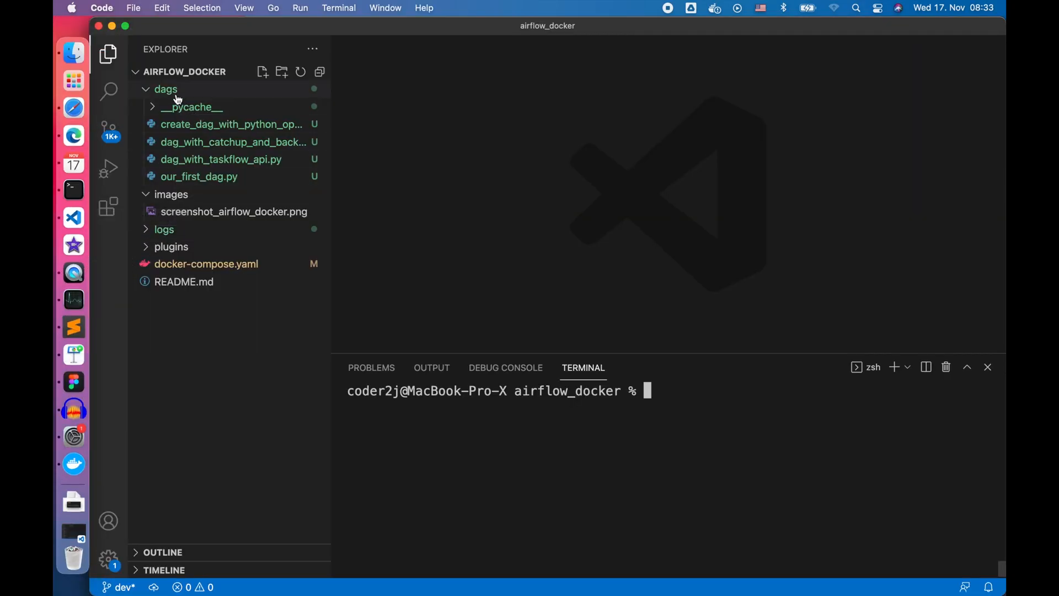
{"action": "left_click", "coordinate": [263, 71]}
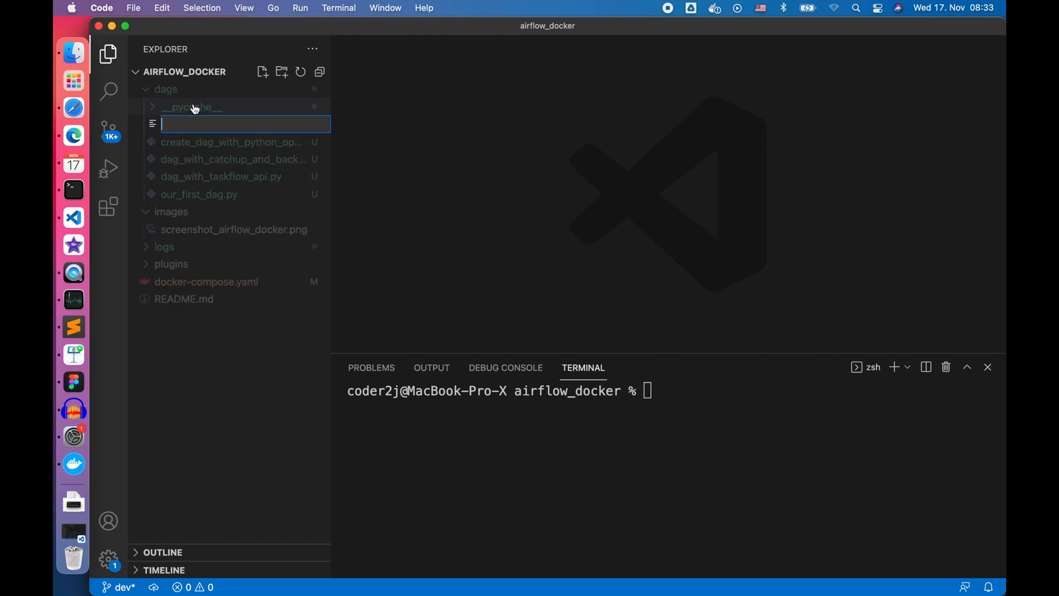
{"action": "type", "text": "dag_with_cron_expression.py"}
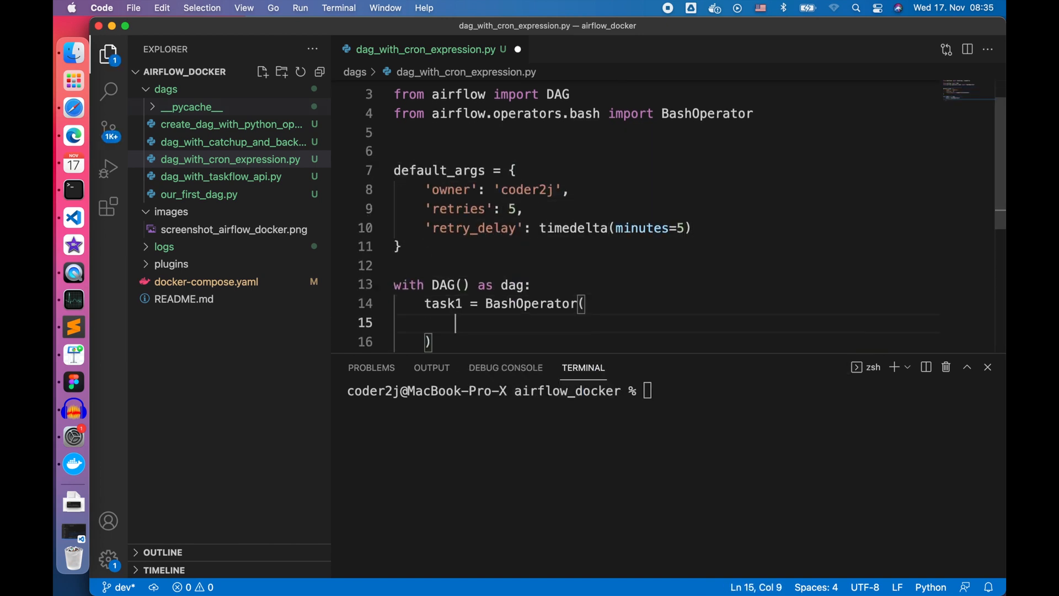
{"action": "type", "text": "task_id='task1',"}
{"action": "type", "text": "schedule_interval='@da"}
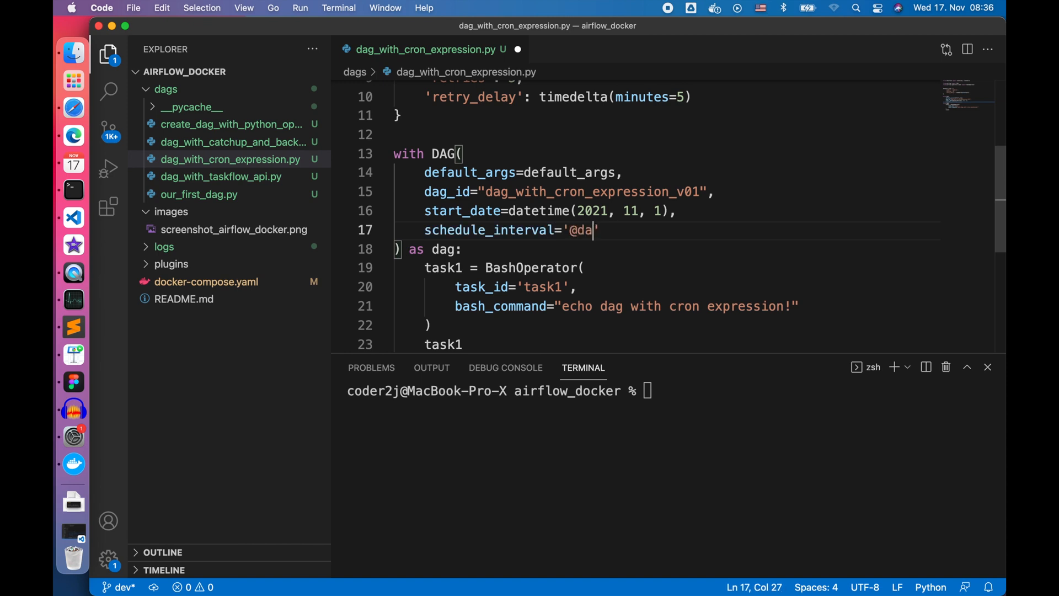
{"action": "type", "text": "ily"}
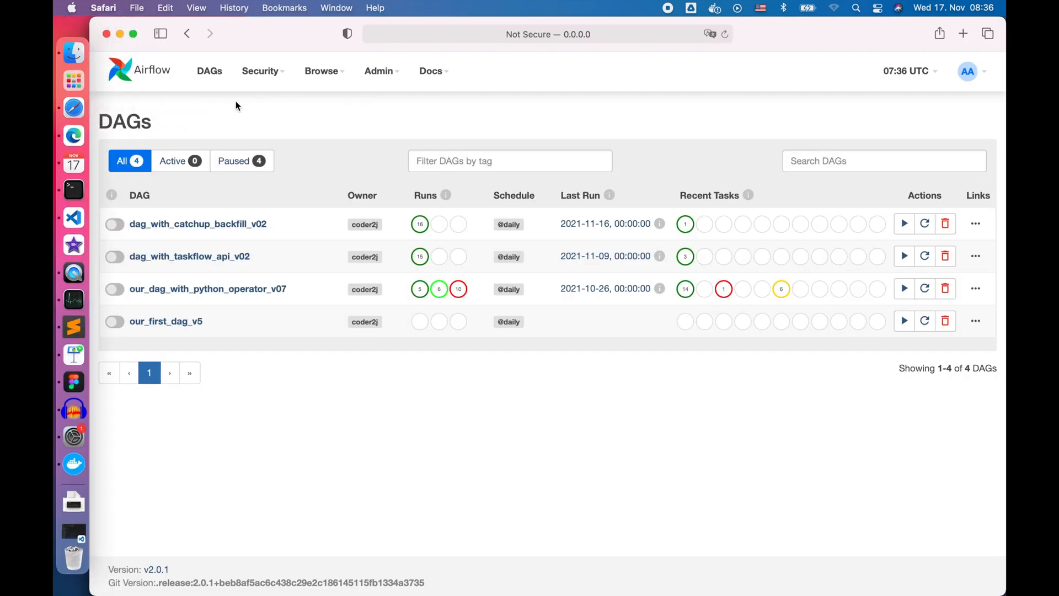
- Turn on dag_with_cron_expression_v01 and refresh until its daily runs appear successful
{"action": "left_click", "coordinate": [208, 71]}
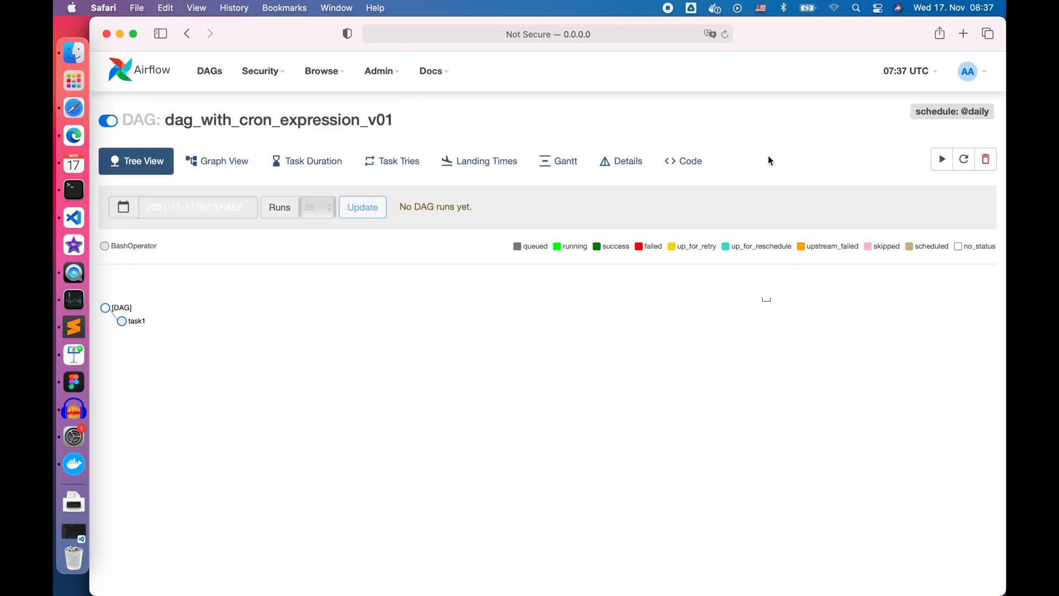
{"action": "left_click", "coordinate": [964, 204]}
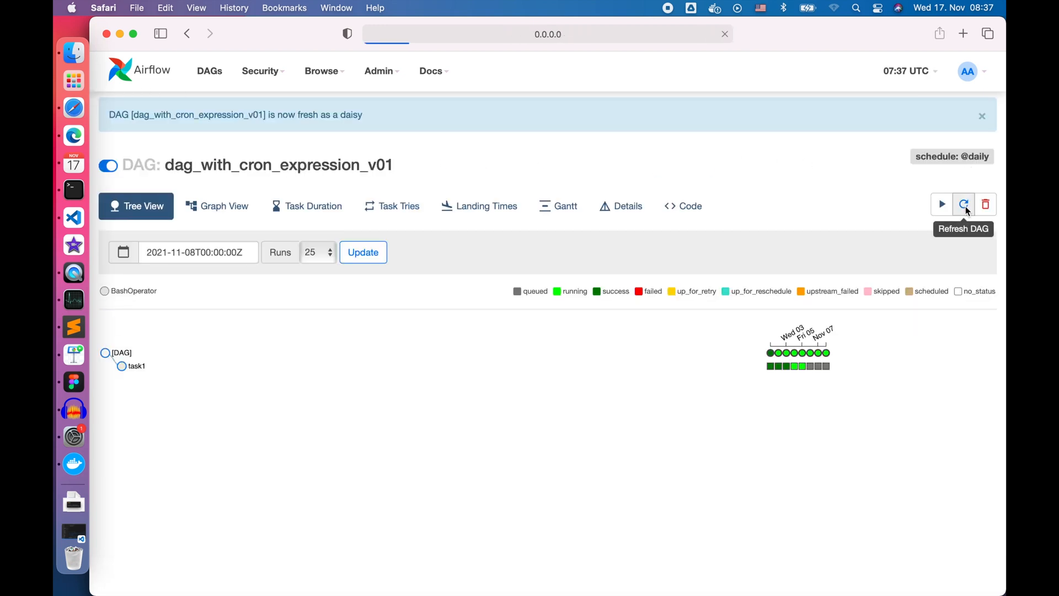
{"action": "left_click", "coordinate": [963, 204]}
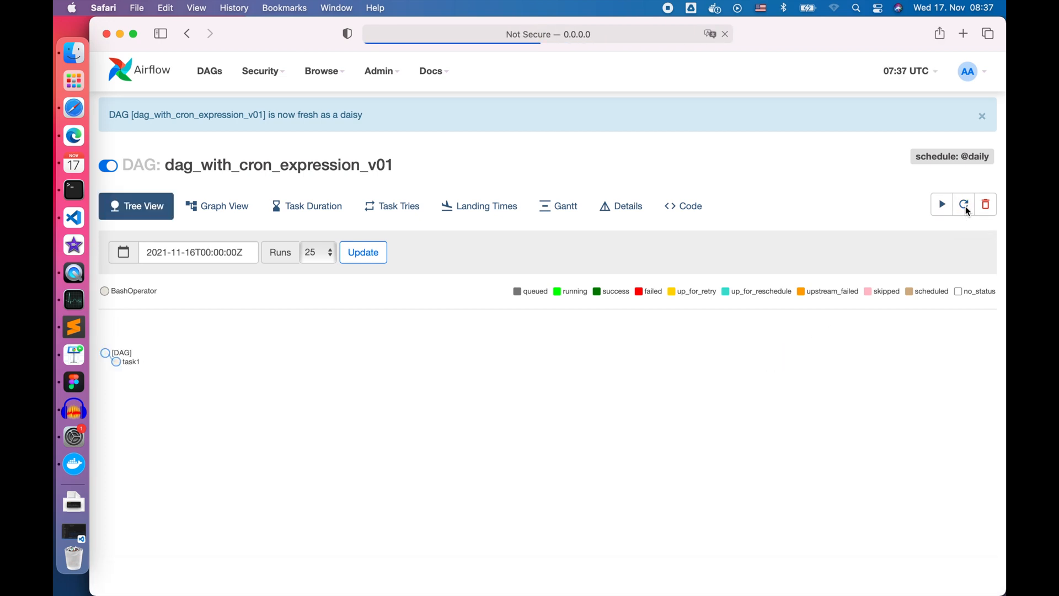
{"action": "mouse_move", "coordinate": [780, 357]}
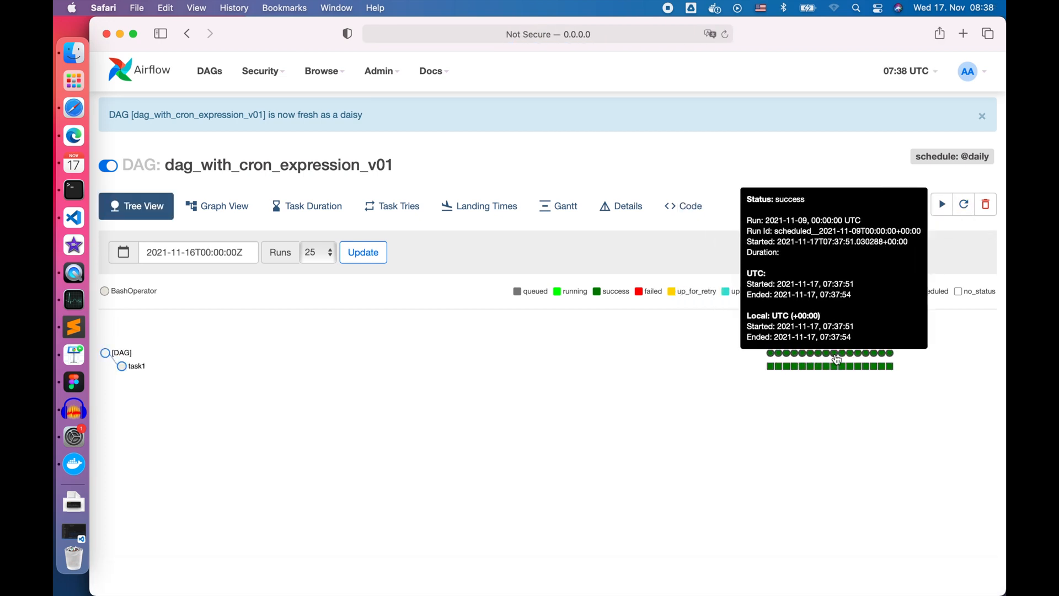
{"action": "mouse_move", "coordinate": [890, 357]}
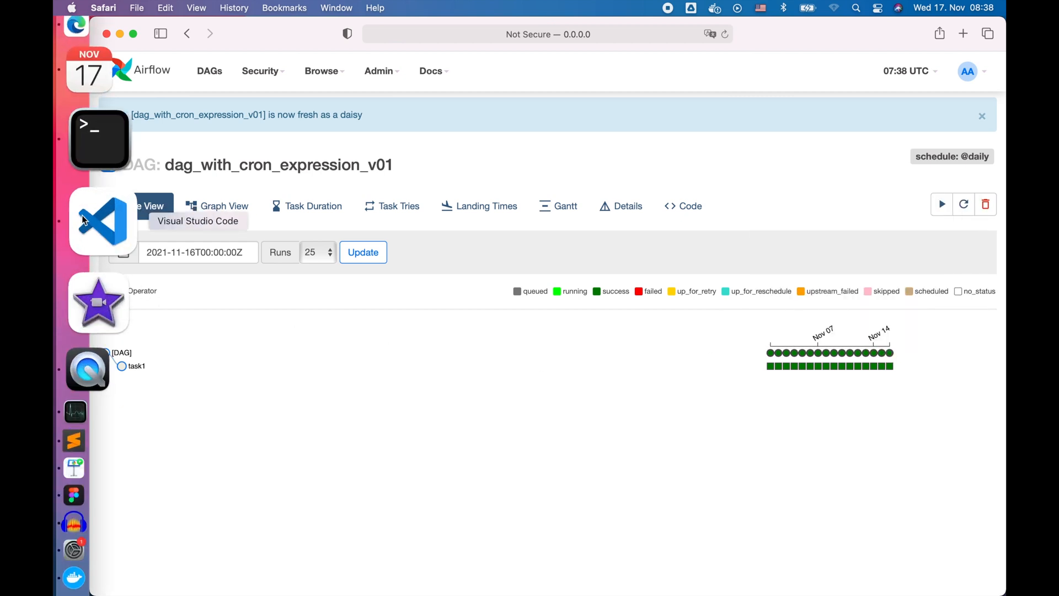
- Change schedule_interval to '0 0 * * *', rename dag_id to v02 and save
{"action": "left_click", "coordinate": [100, 222]}
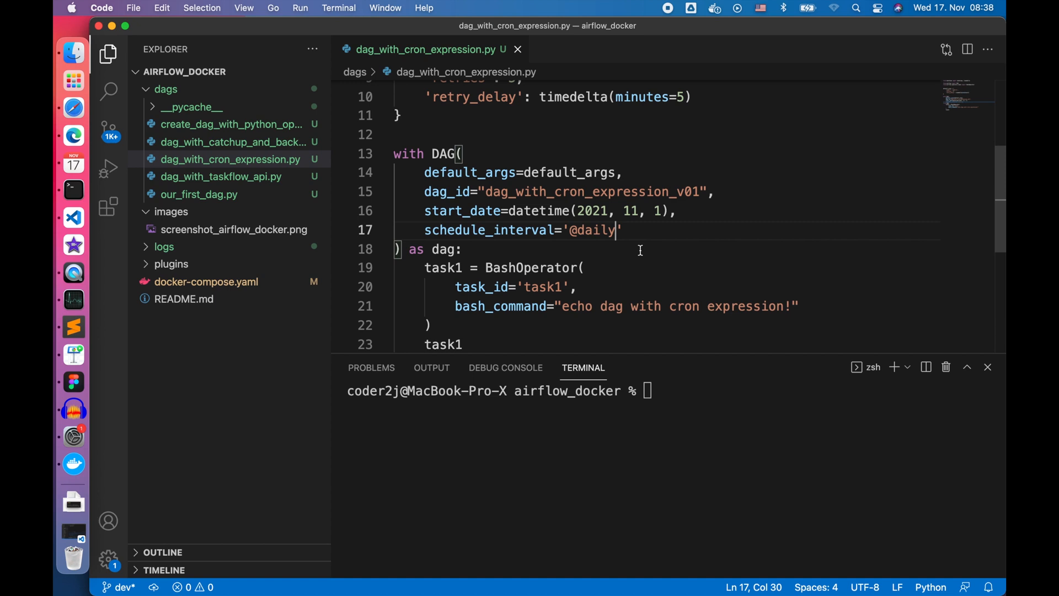
{"action": "key", "text": "Backspace"}
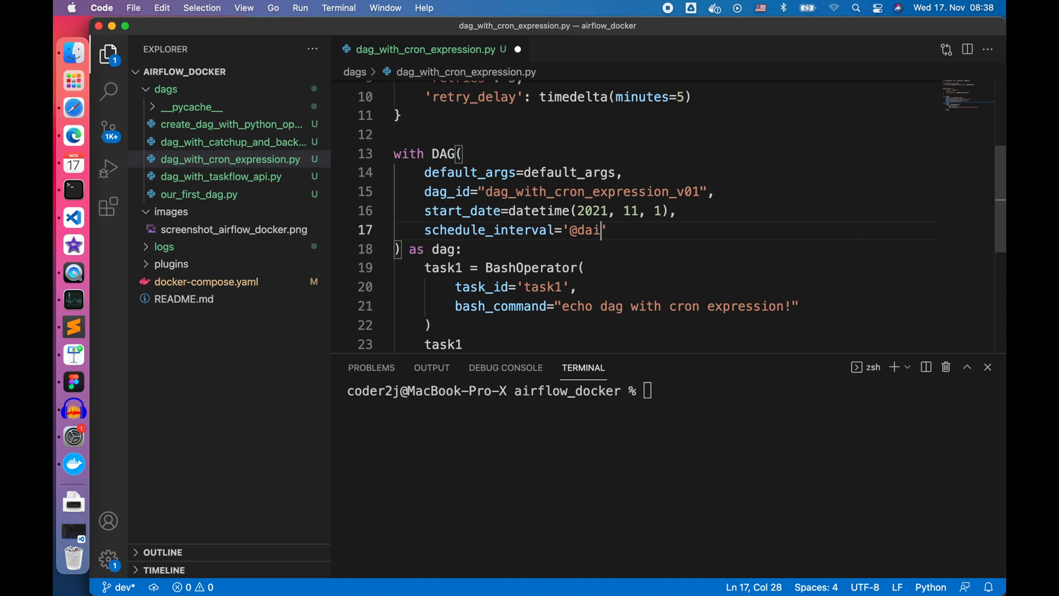
{"action": "type", "text": "0 0 * * *"}
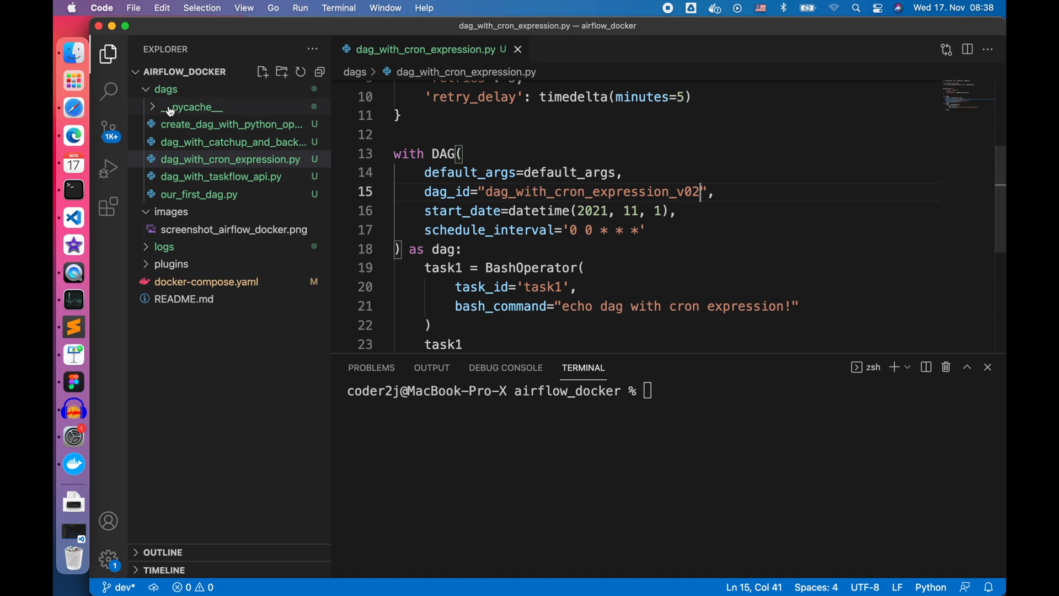
{"action": "left_click", "coordinate": [72, 134]}
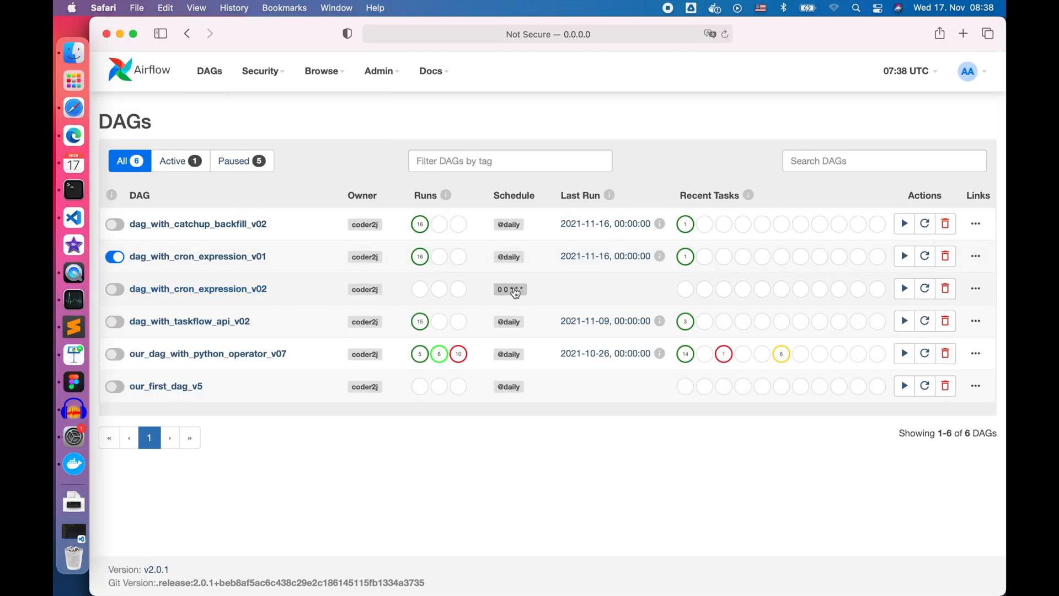
- Turn on dag_with_cron_expression_v02 and refresh to see its daily runs through Nov 16 succeed
{"action": "left_click", "coordinate": [198, 288]}
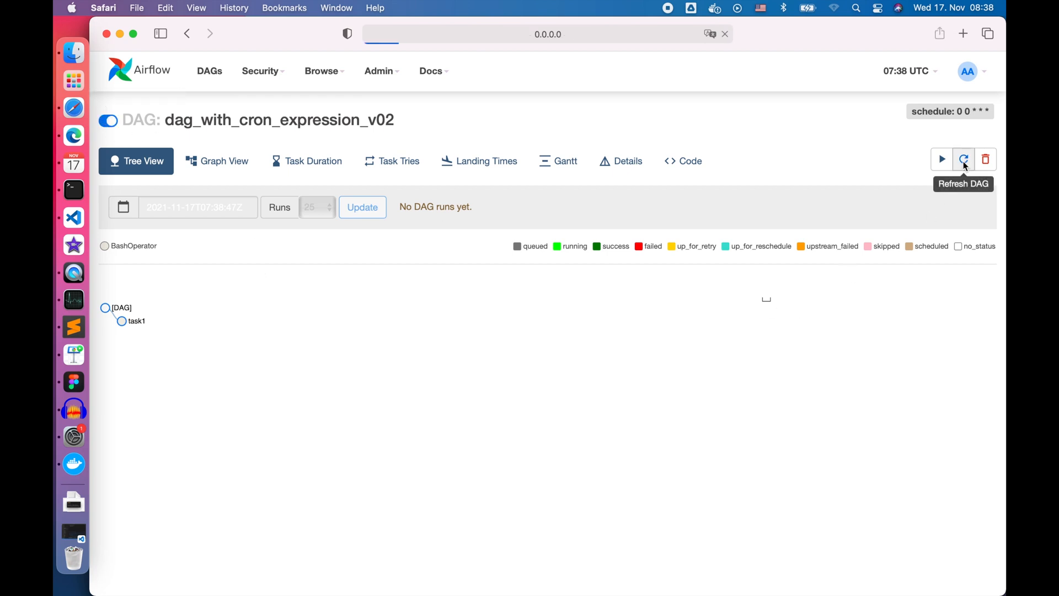
{"action": "left_click", "coordinate": [963, 161]}
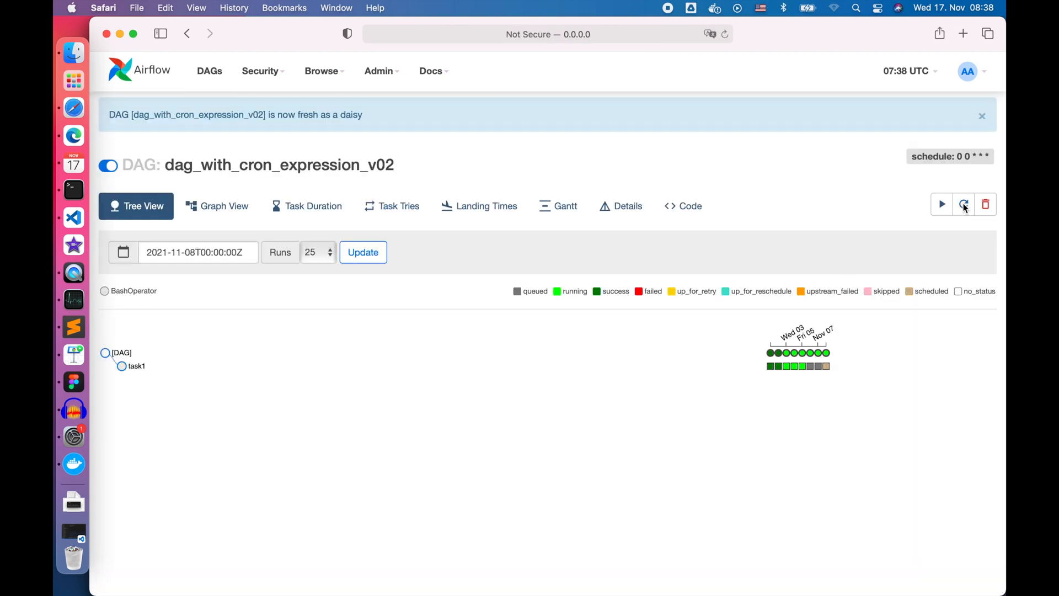
{"action": "left_click", "coordinate": [963, 204]}
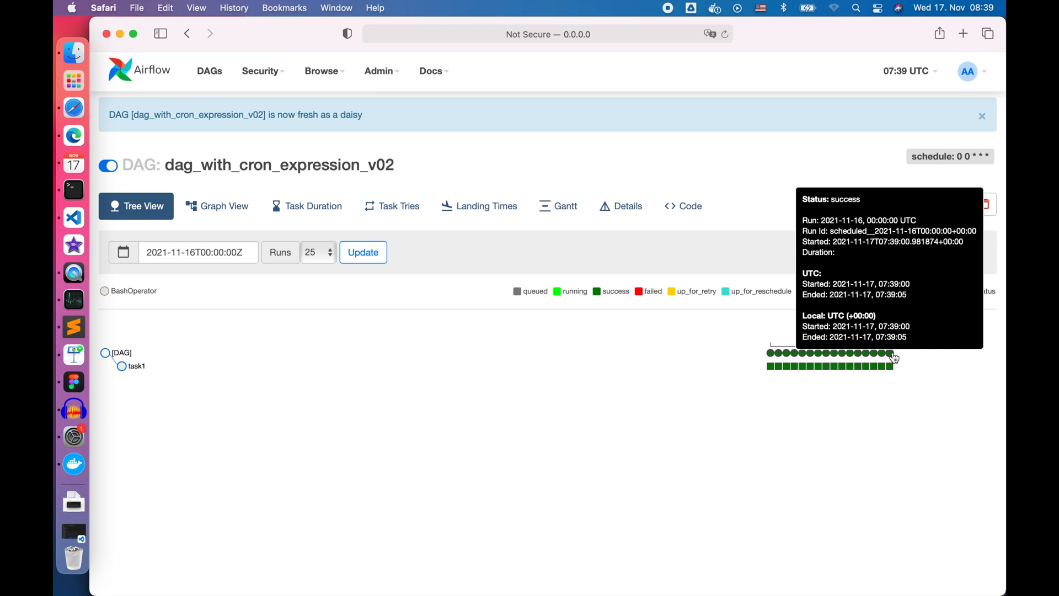
{"action": "left_click", "coordinate": [967, 71]}
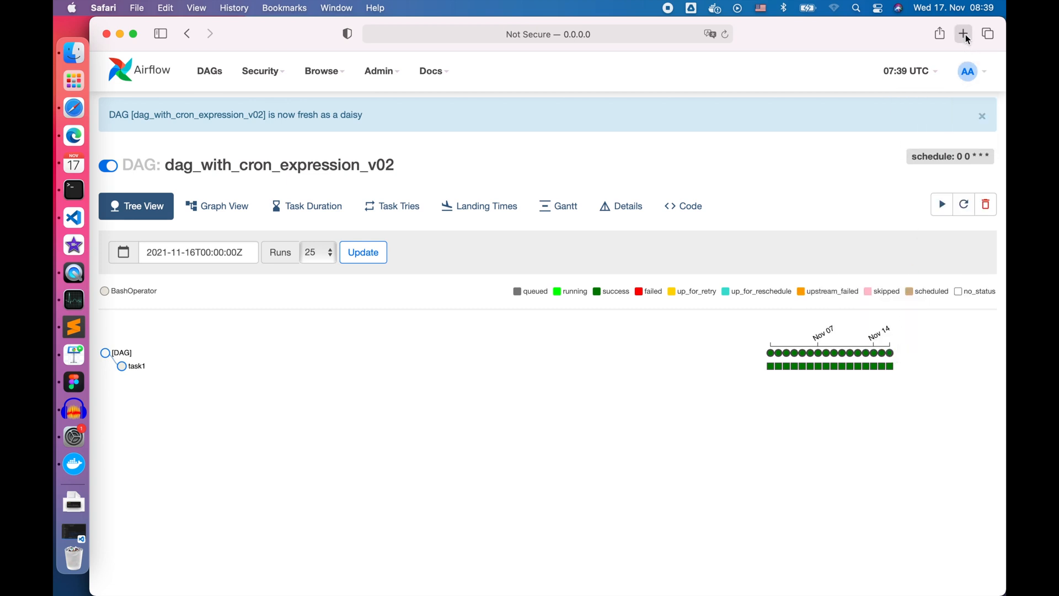
- Load crontab.guru and enter the expression 0 3 * * Tue, reading 'At 03:00 on Tuesday'
{"action": "left_click", "coordinate": [963, 34]}
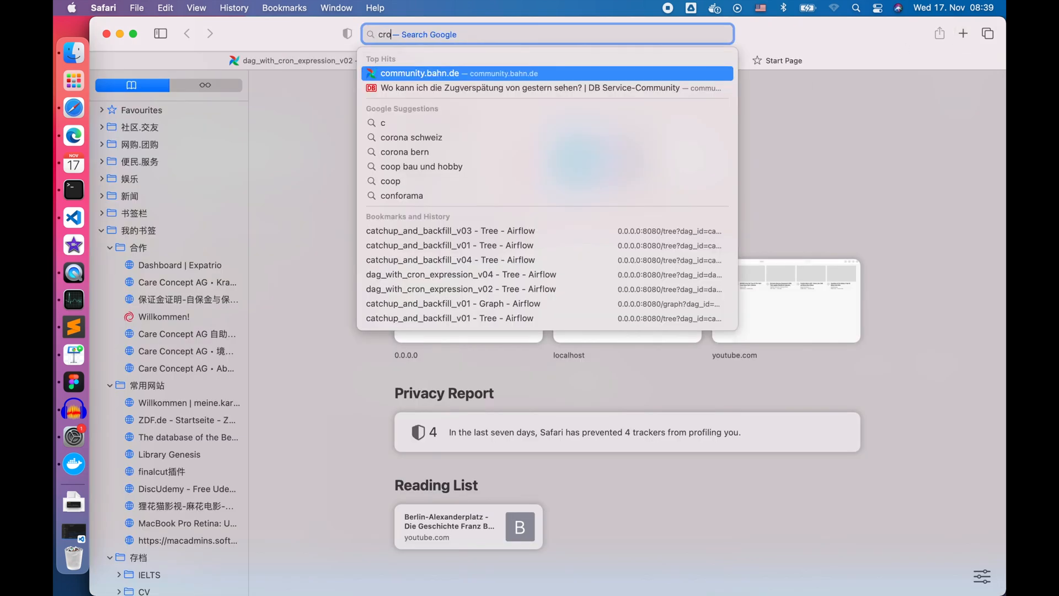
{"action": "type", "text": "crontab.guru"}
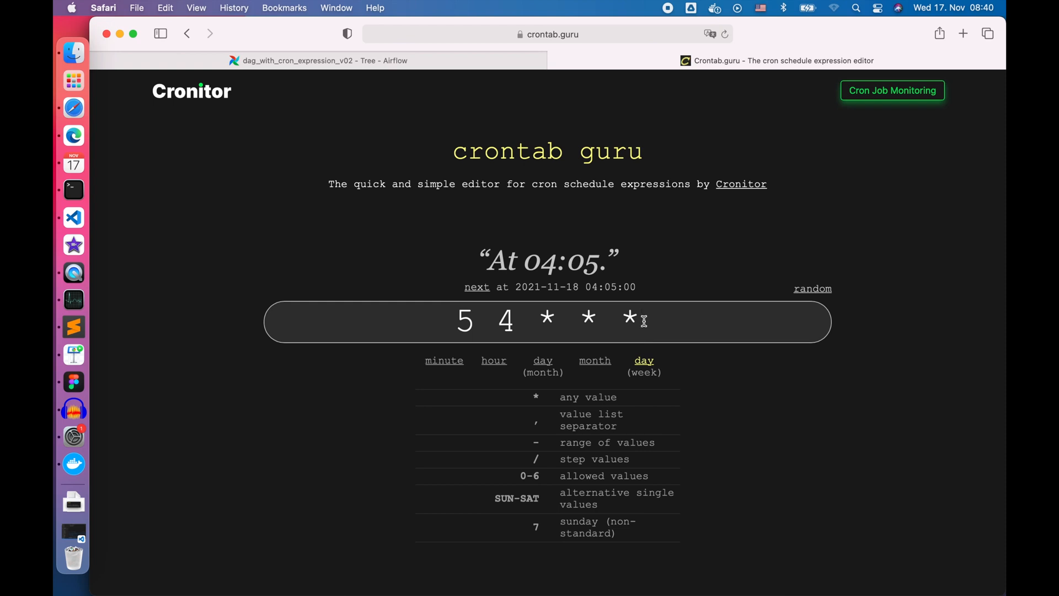
{"action": "type", "text": ";ds"}
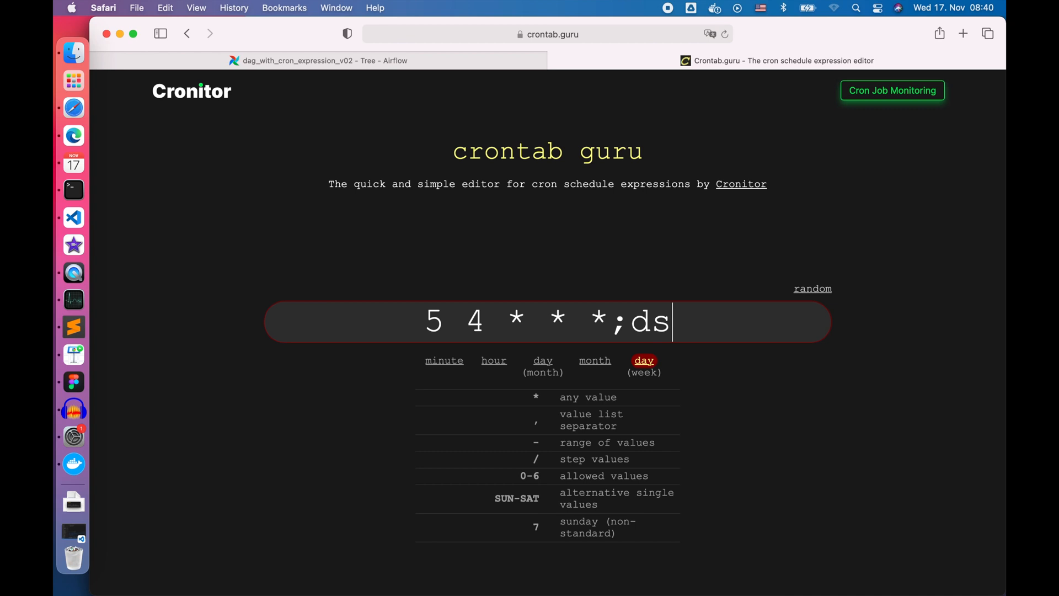
{"action": "key", "text": "Backspace"}
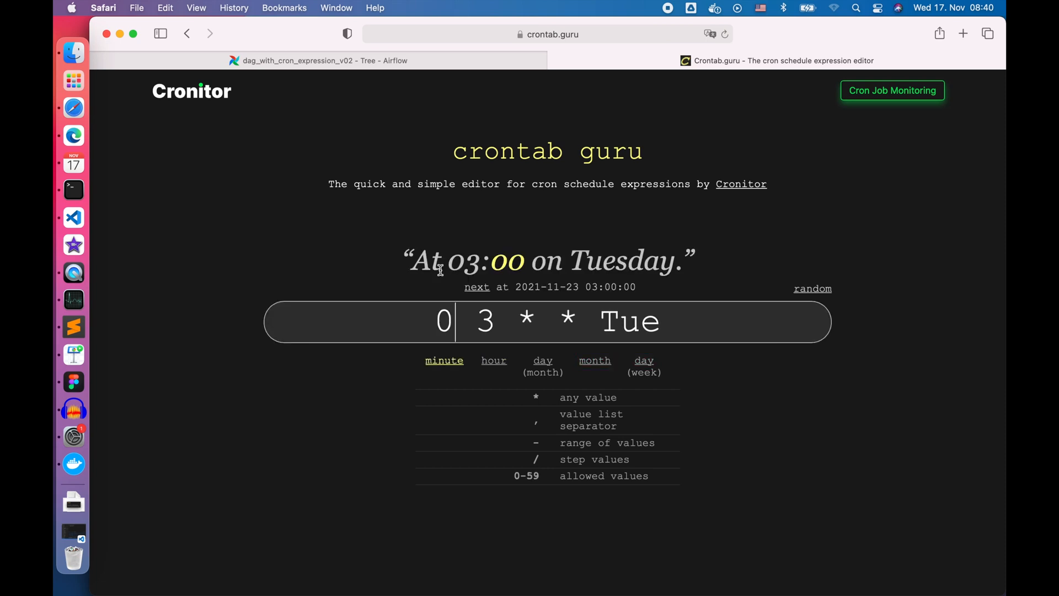
- Copy the 0 3 * * Tue expression to the clipboard
{"action": "triple_click", "coordinate": [547, 262]}
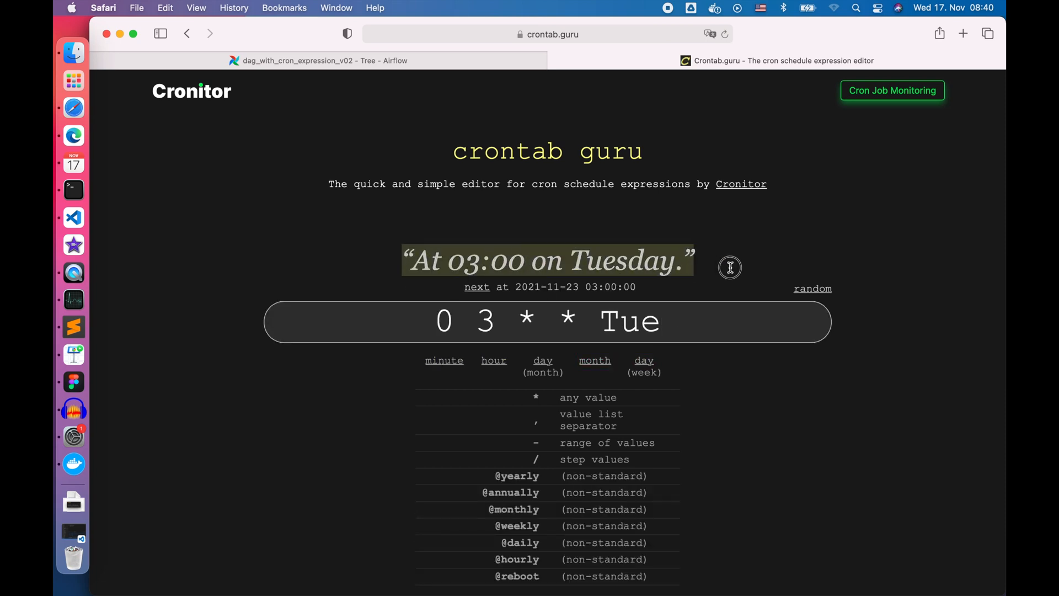
{"action": "right_click", "coordinate": [541, 321]}
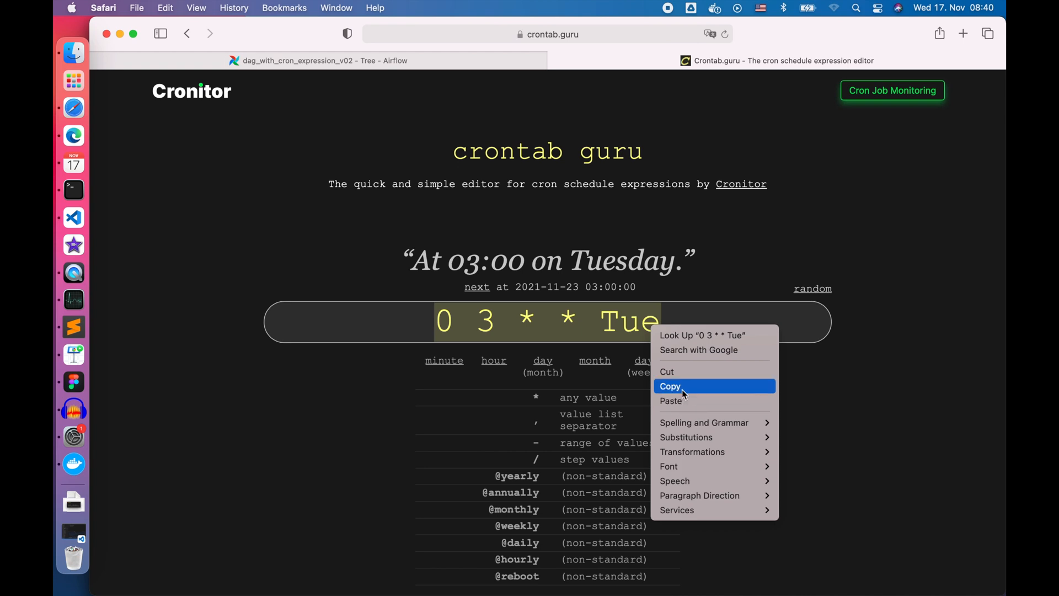
{"action": "left_click", "coordinate": [103, 227]}
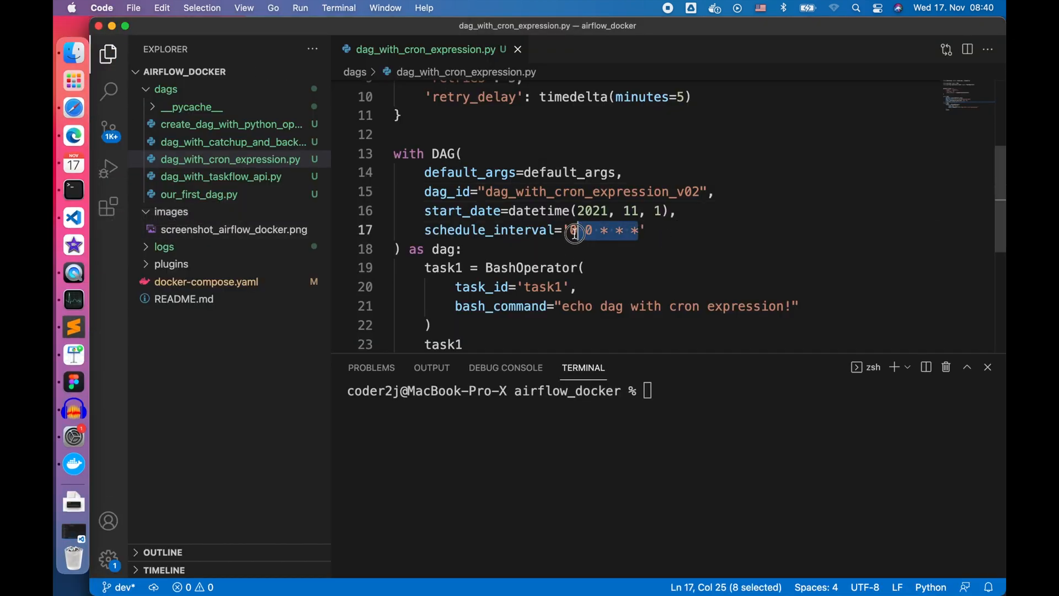
- Set schedule_interval to '0 3 * * Tue' for dag_id v03 and save
{"action": "type", "text": "0 3 * * Tue"}
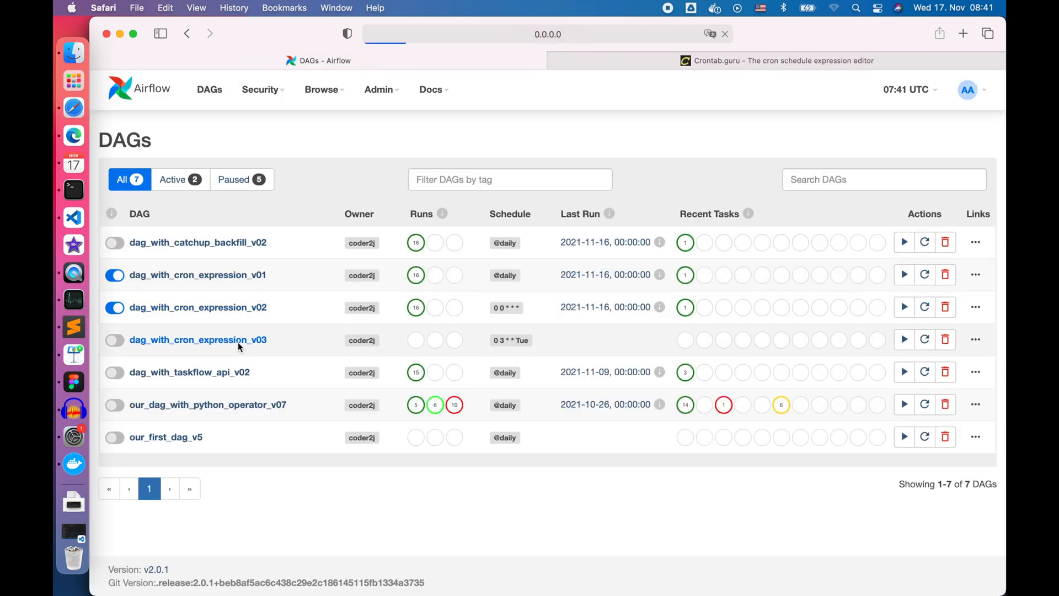
- Unpause dag_with_cron_expression_v03 and verify its Nov 2 and Nov 9 Tuesday 03:00 runs succeed
{"action": "left_click", "coordinate": [197, 340]}
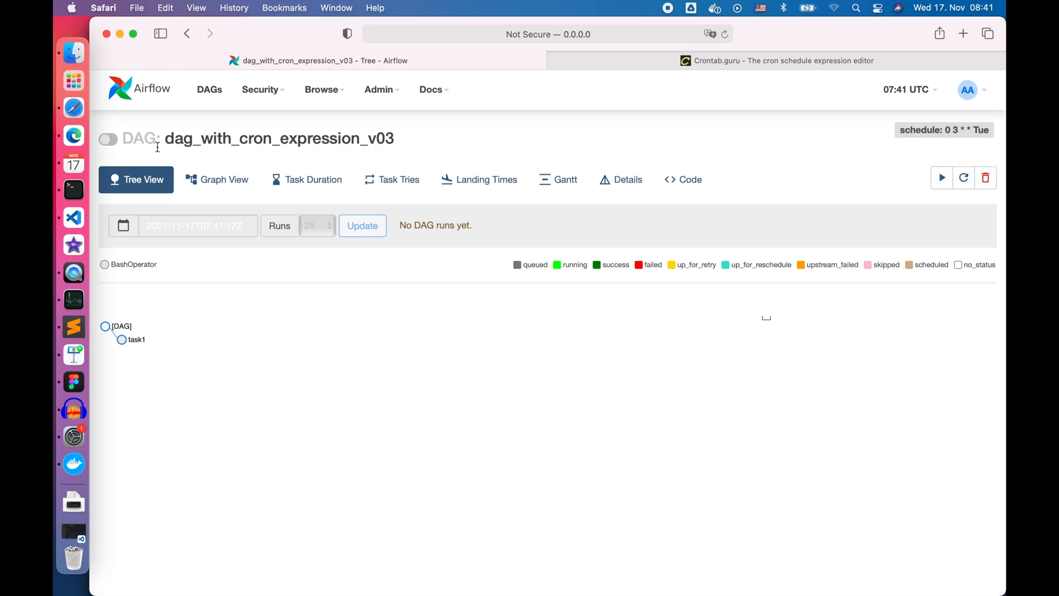
{"action": "left_click", "coordinate": [107, 139]}
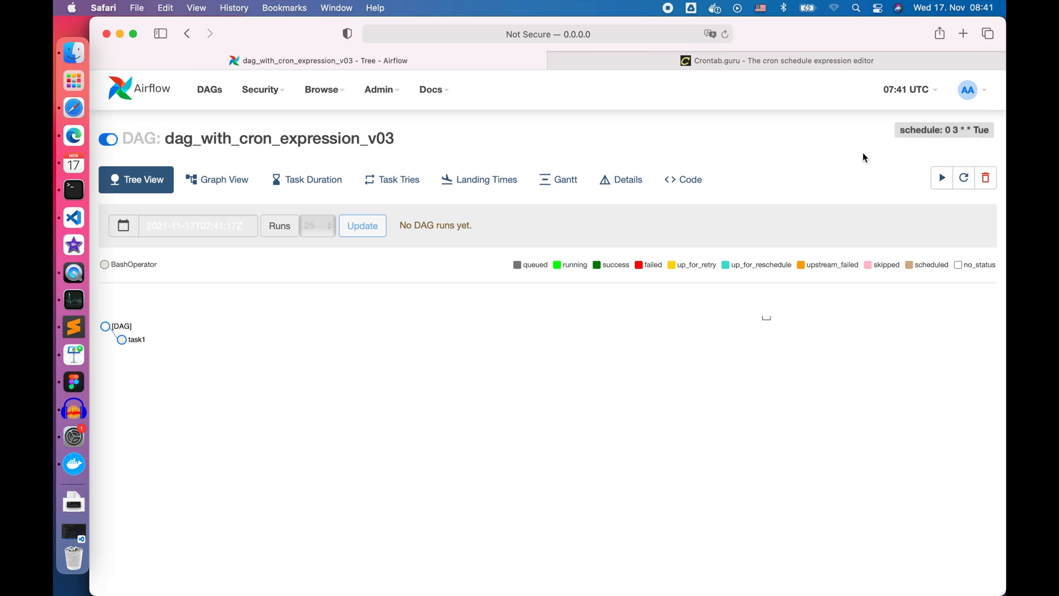
{"action": "left_click", "coordinate": [963, 179]}
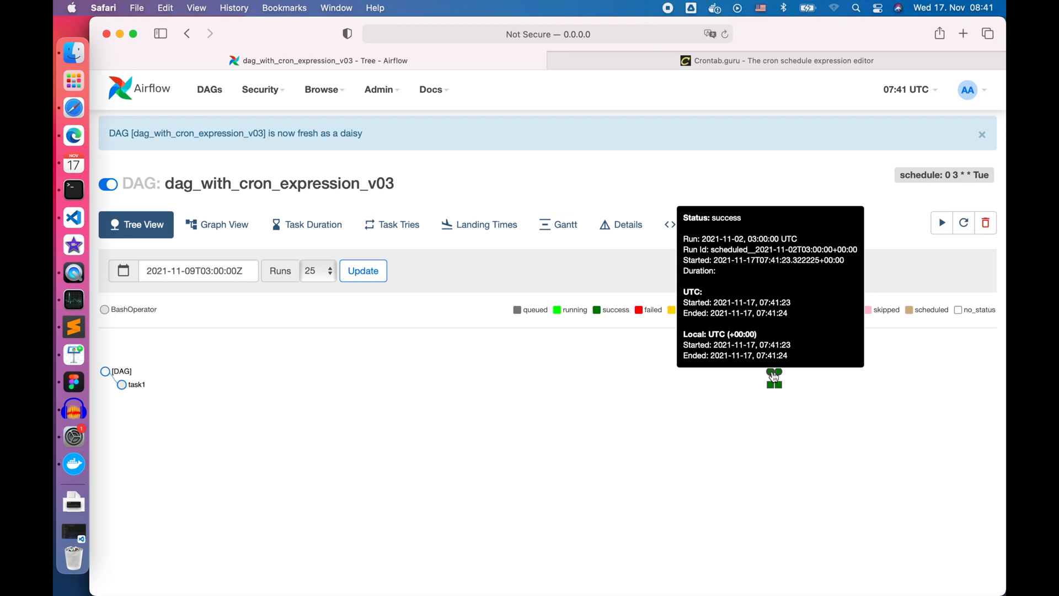
{"action": "mouse_move", "coordinate": [776, 377]}
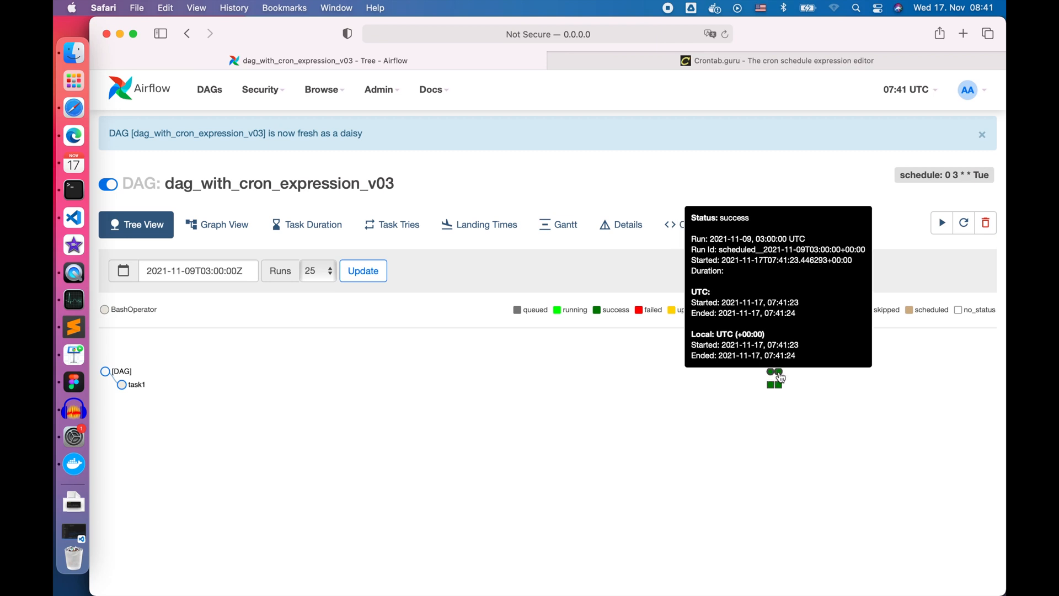
{"action": "left_click", "coordinate": [73, 172]}
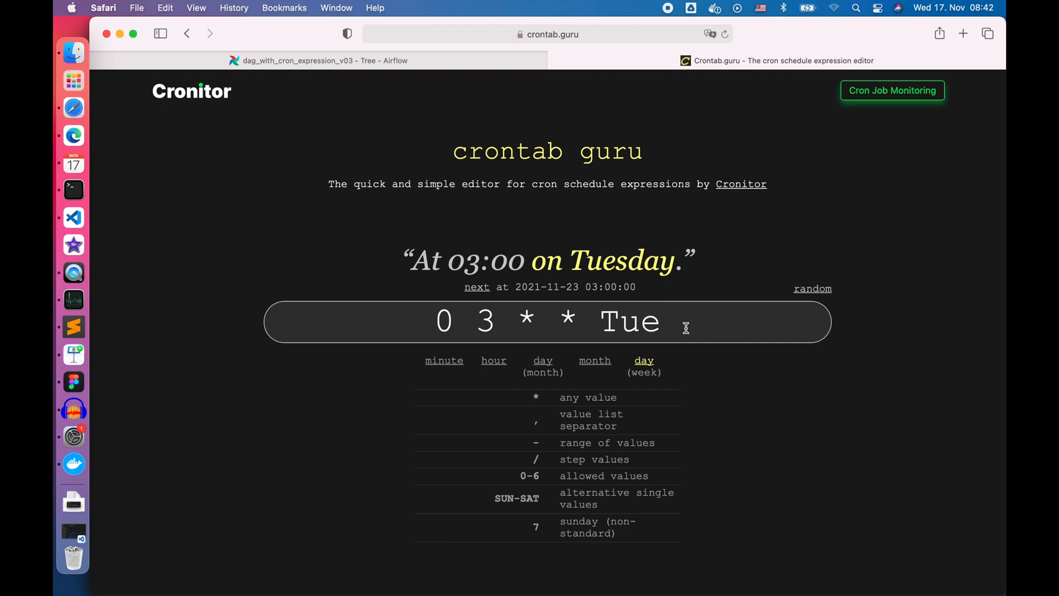
- Try 0 3 * * Tue,Fri and extra days, then make it the range Tue-Fri
{"action": "type", "text": ",Fri"}
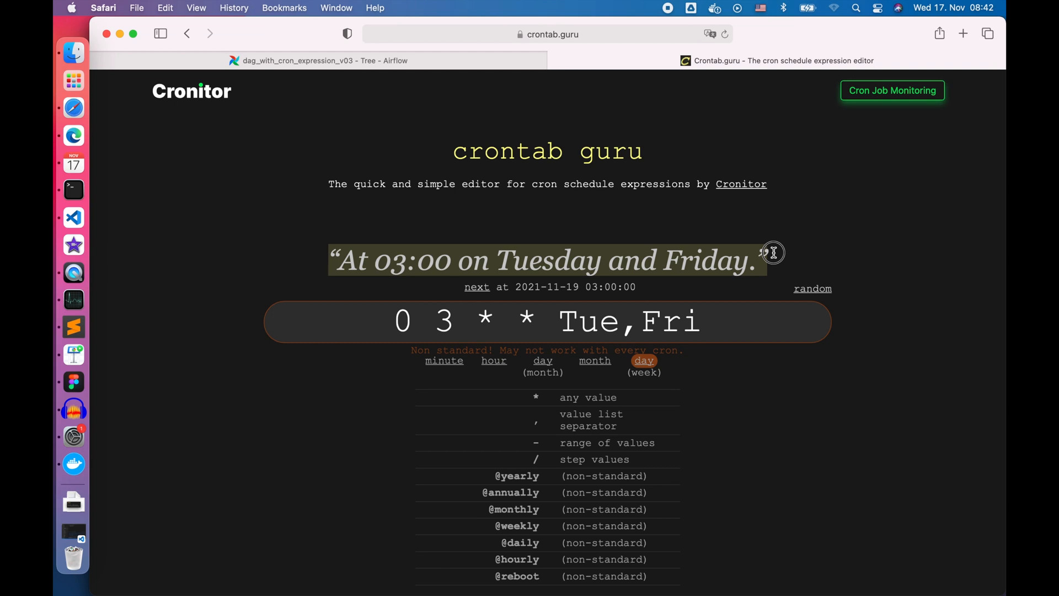
{"action": "mouse_move", "coordinate": [790, 251]}
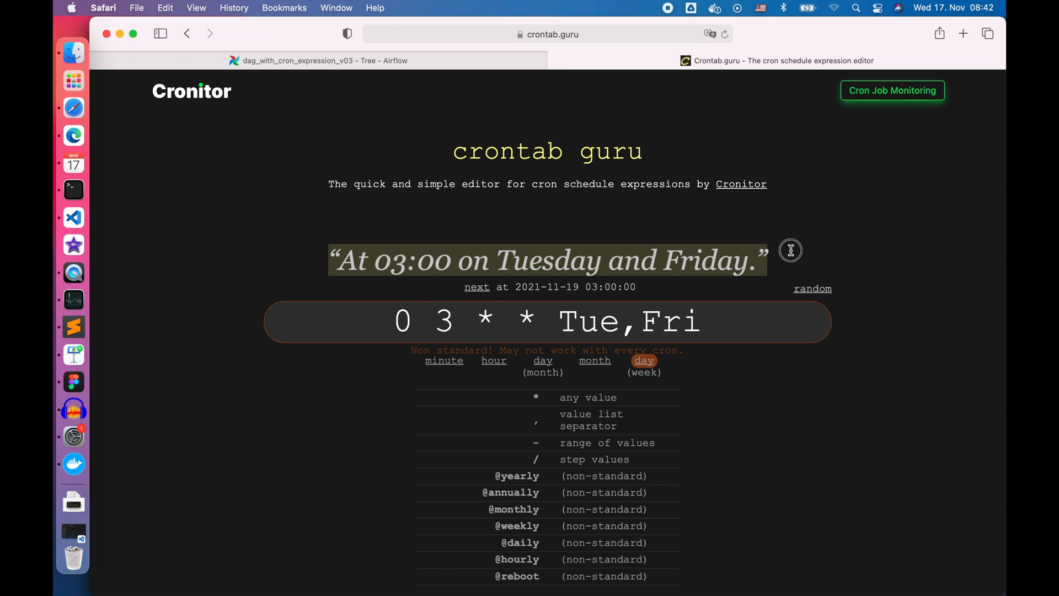
{"action": "mouse_move", "coordinate": [742, 284]}
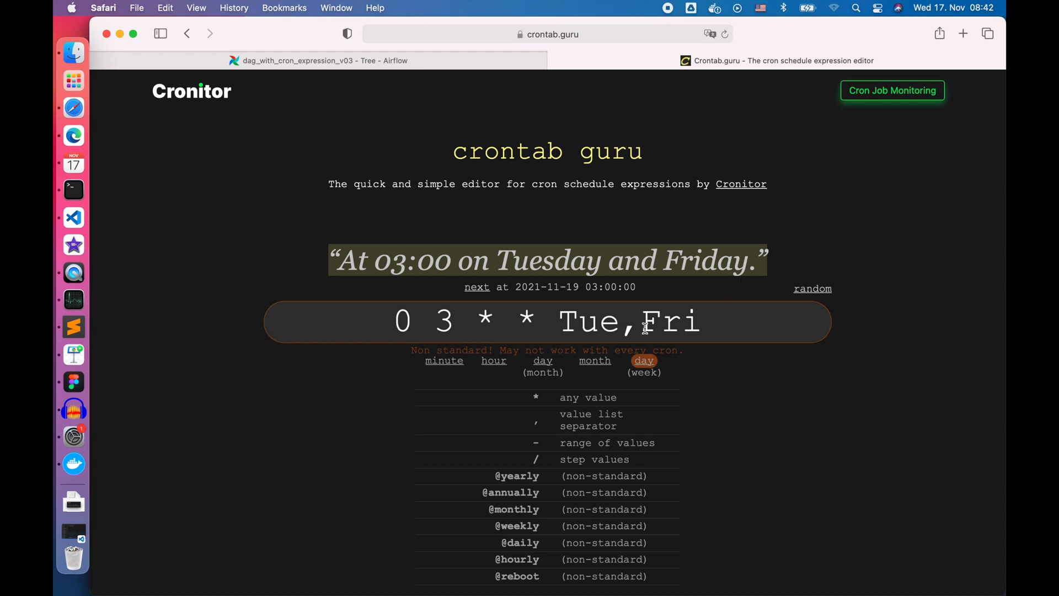
{"action": "type", "text": "Wed"}
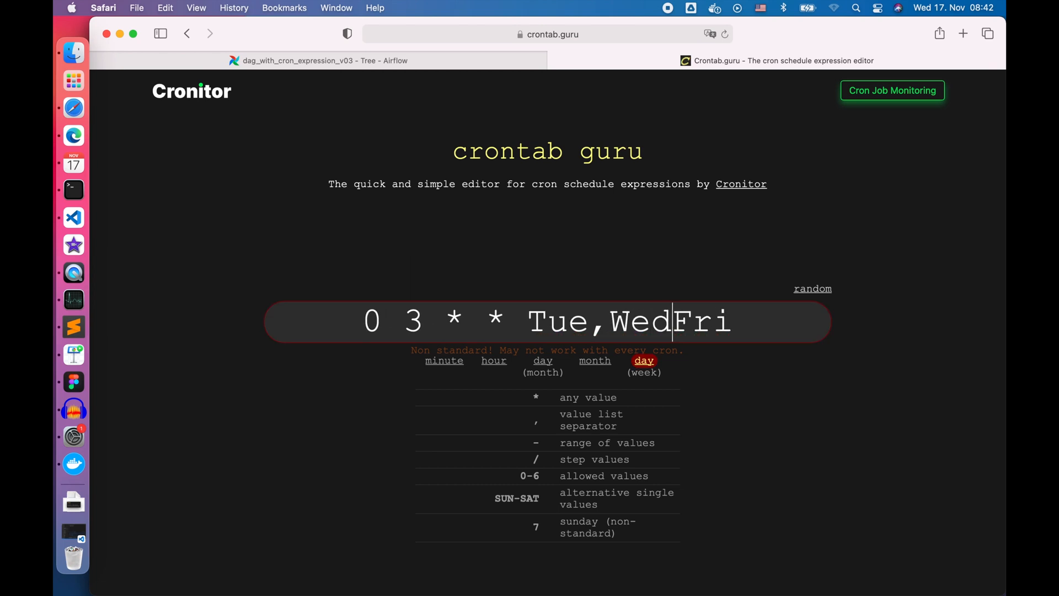
{"action": "type", "text": ",T"}
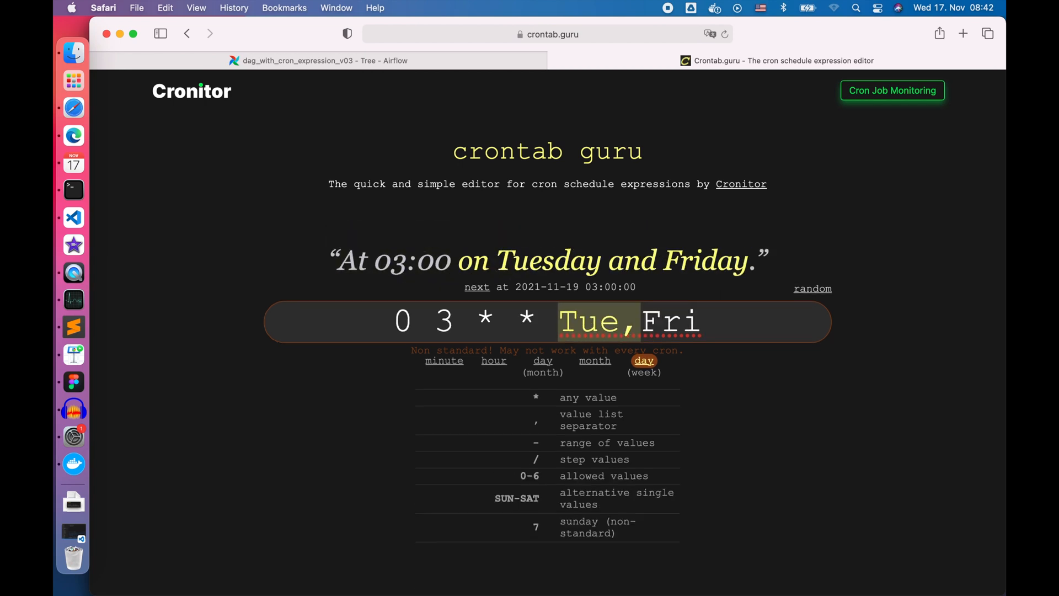
{"action": "type", "text": "-"}
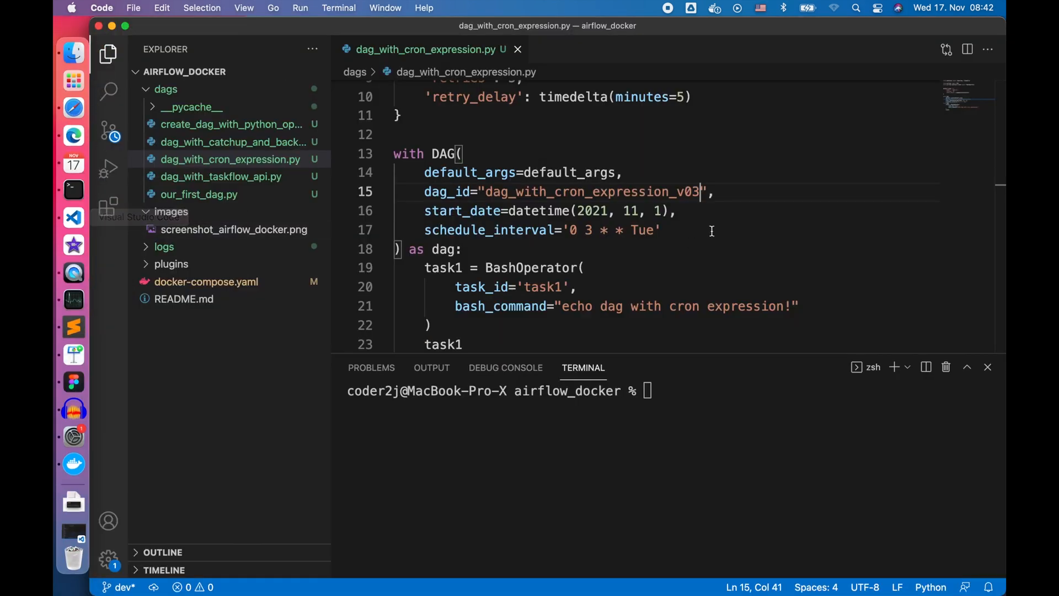
- Set dag_id v04 with schedule_interval '0 3 * * Tue-Fri' and save
{"action": "left_click_drag", "start_coordinate": [573, 230], "coordinate": [655, 230]}
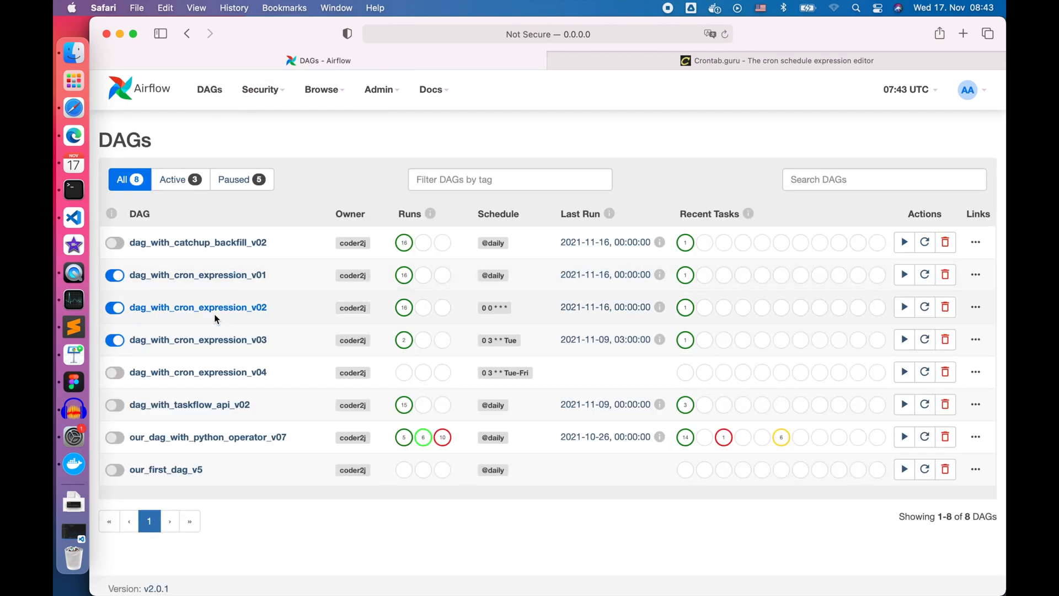
- Unpause dag_with_cron_expression_v04, check its Tuesday-to-Friday runs, and return to crontab.guru
{"action": "left_click", "coordinate": [197, 372]}
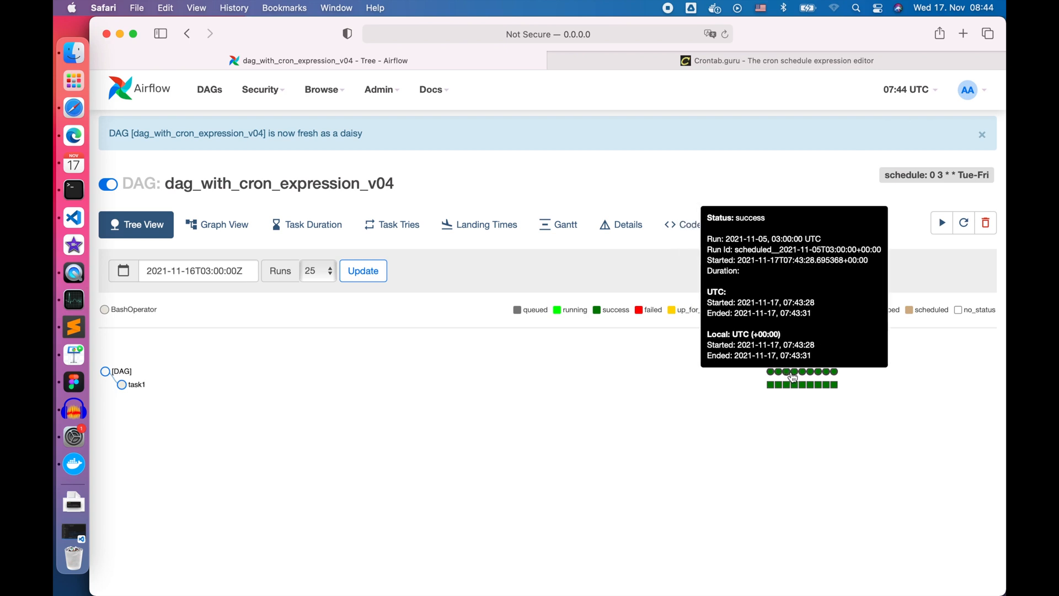
{"action": "mouse_move", "coordinate": [813, 378]}
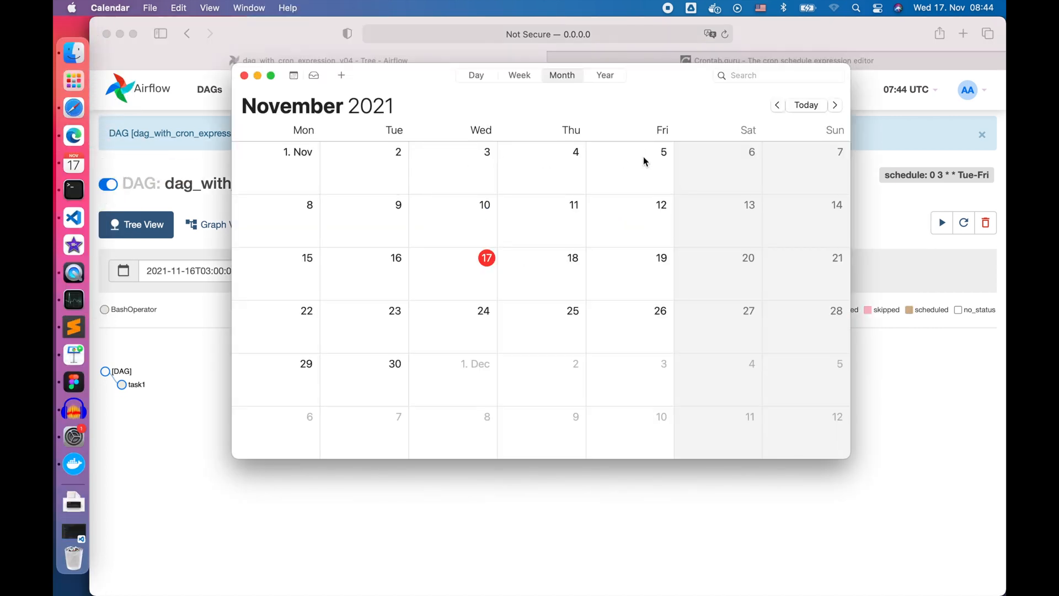
{"action": "mouse_move", "coordinate": [385, 291]}
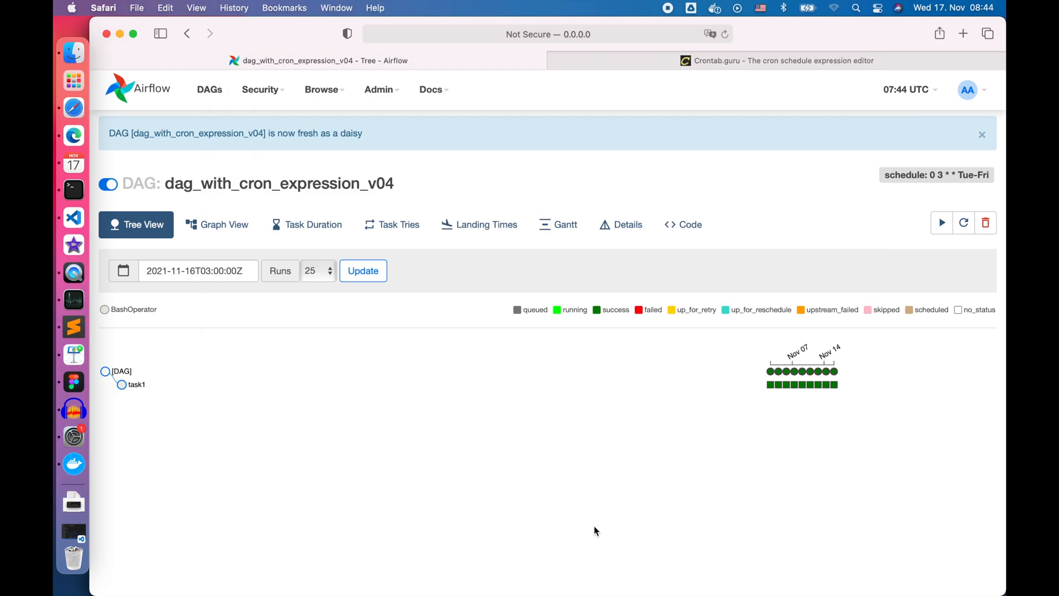
{"action": "mouse_move", "coordinate": [747, 94]}
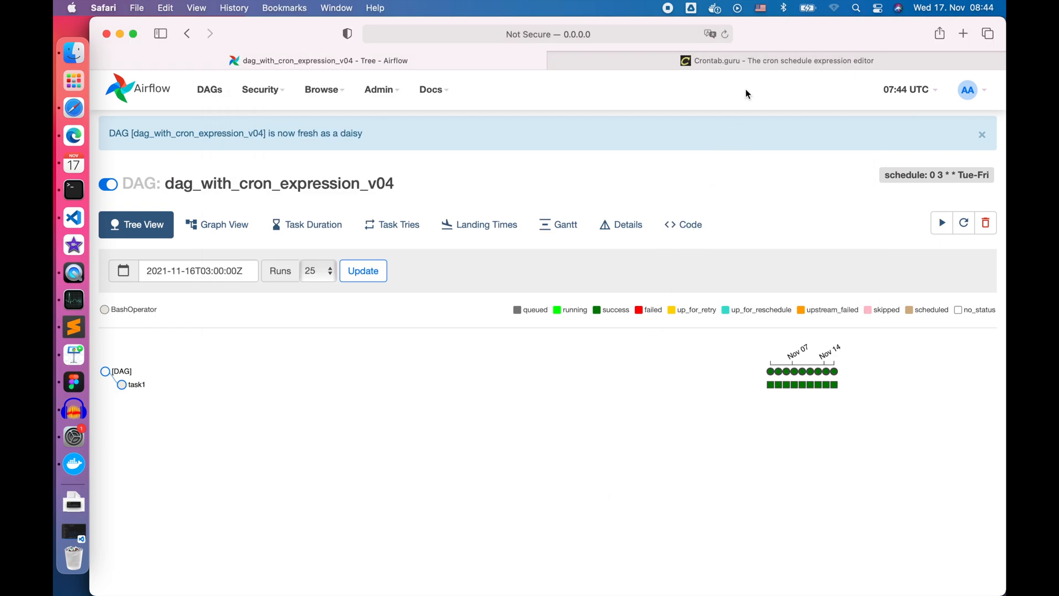
{"action": "left_click", "coordinate": [777, 59]}
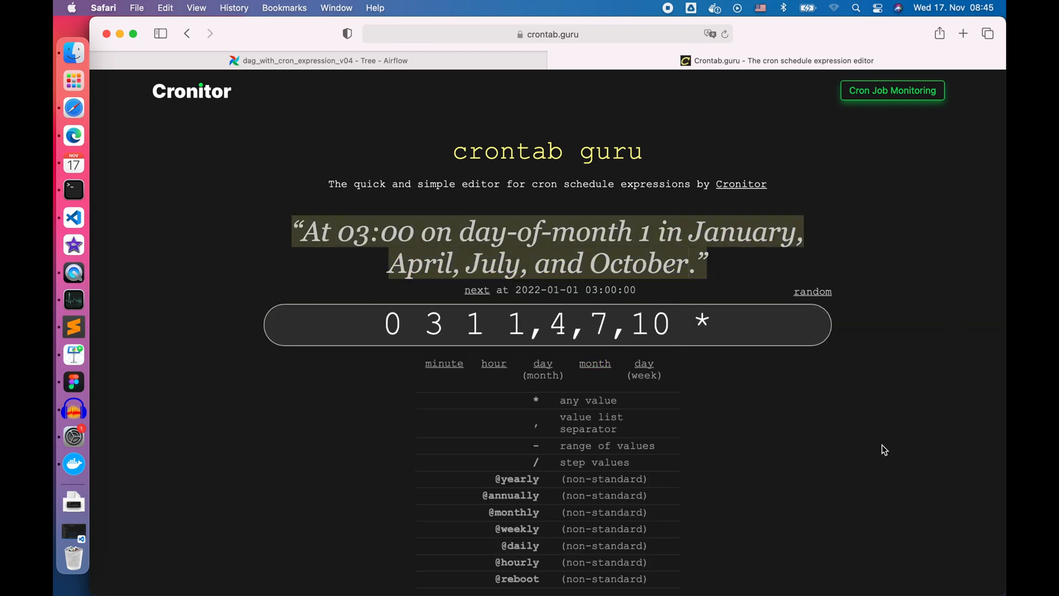
{"action": "mouse_move", "coordinate": [869, 372]}
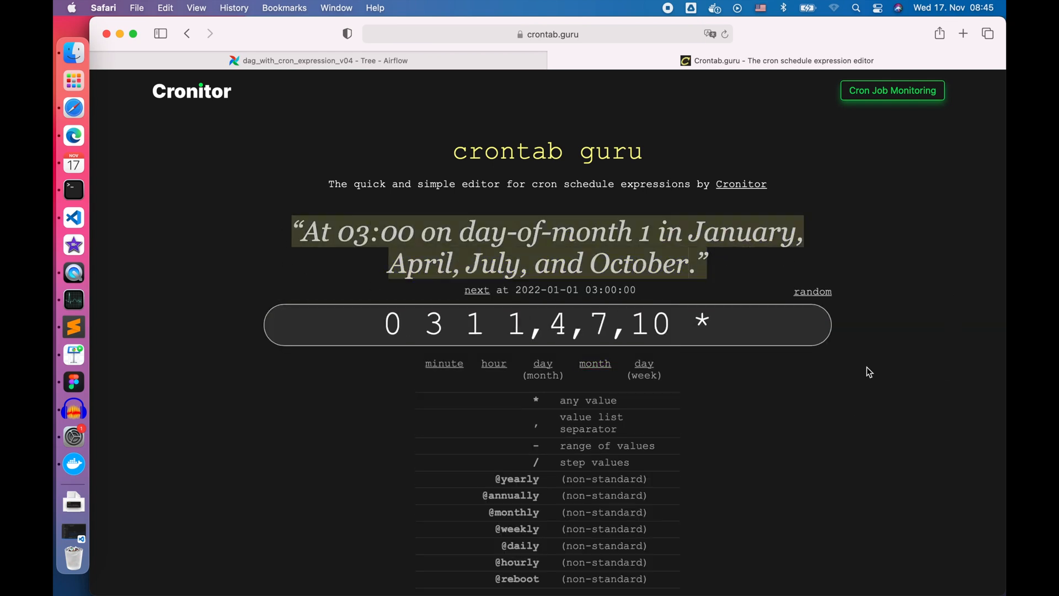